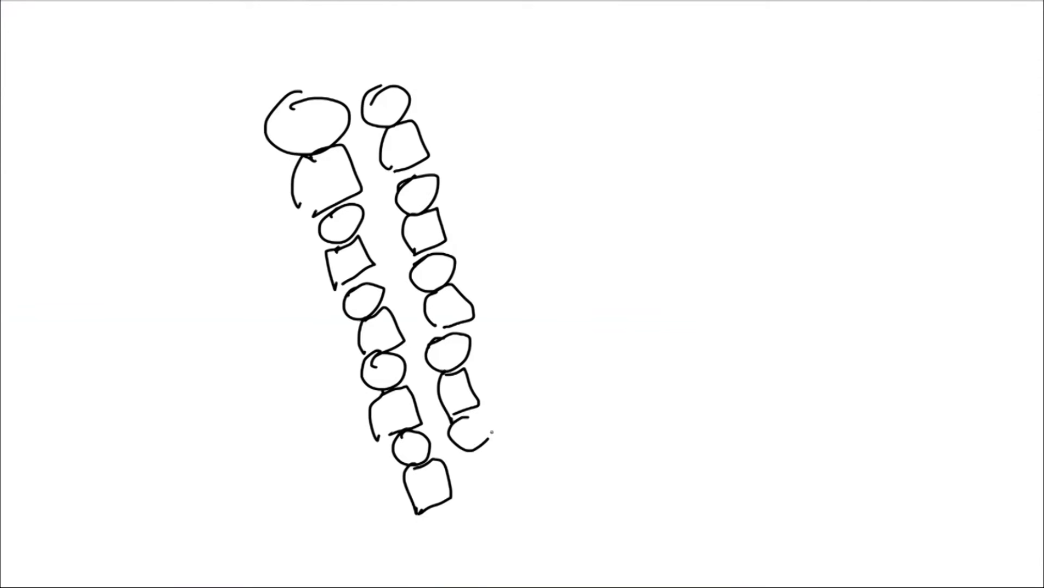
# Step: Extend the stacked collapsed-building shapes and sketch debris below the cracked house
pyautogui.moveTo(480, 267); pyautogui.dragTo(513, 506)
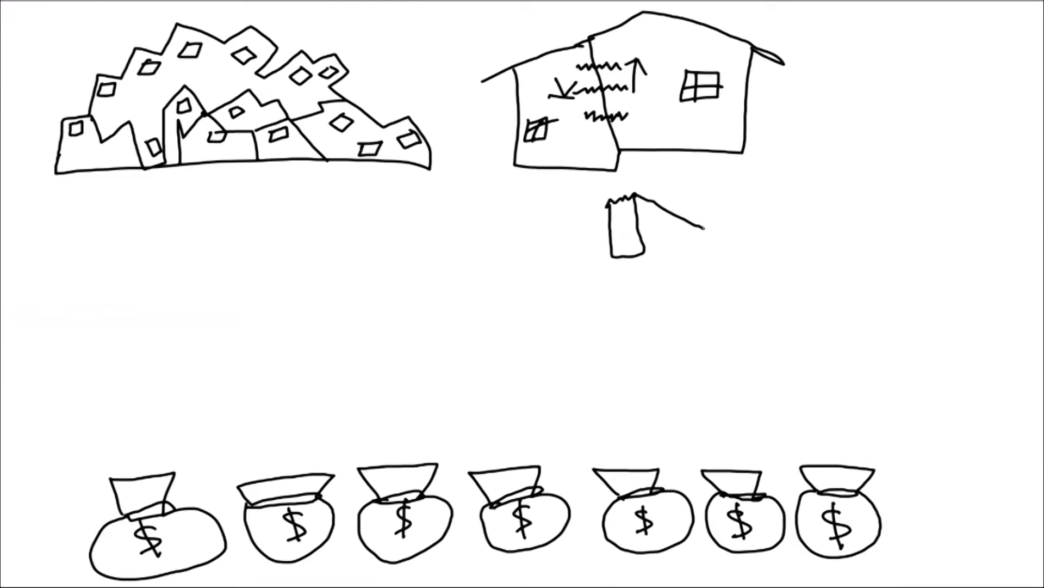
pyautogui.moveTo(626, 187); pyautogui.dragTo(786, 226)
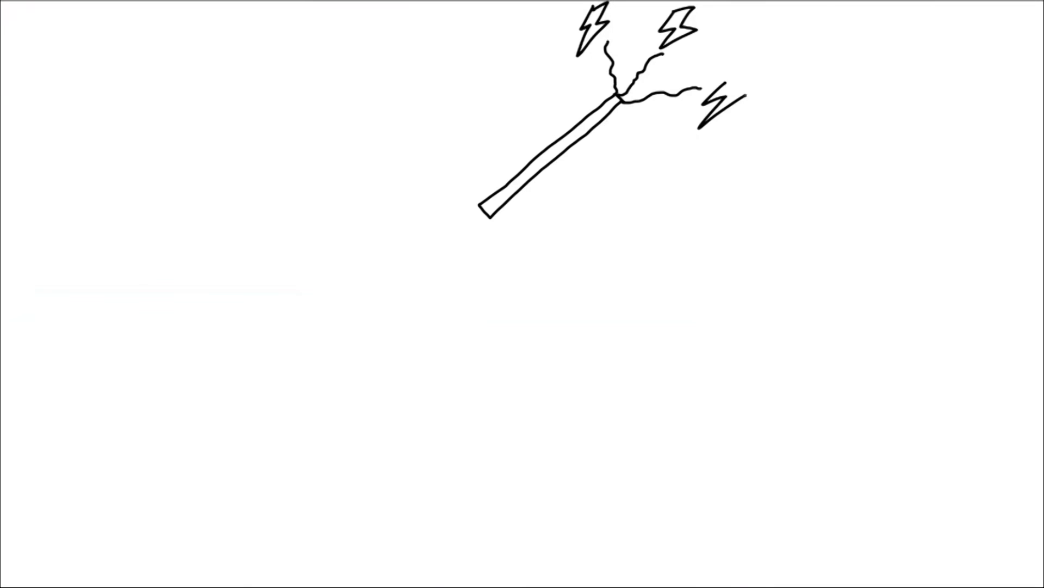
# Step: Draw a lightning-bolt spark coming off the snapped power line
pyautogui.moveTo(63, 383); pyautogui.dragTo(433, 180)
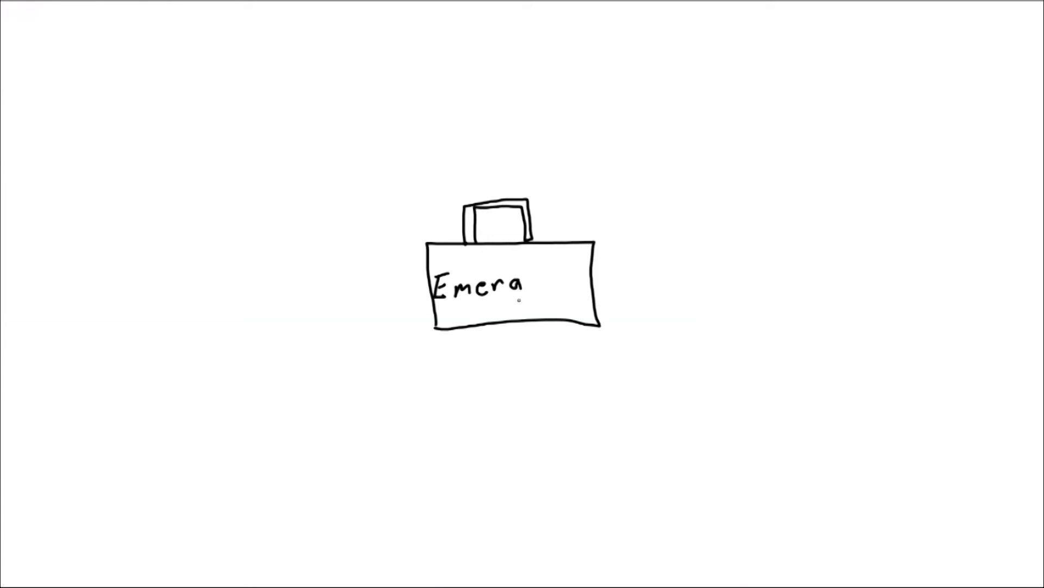
# Step: Finish the 'Emergency' label, then sketch a water jug and 'Yum' cans
pyautogui.write('gency')
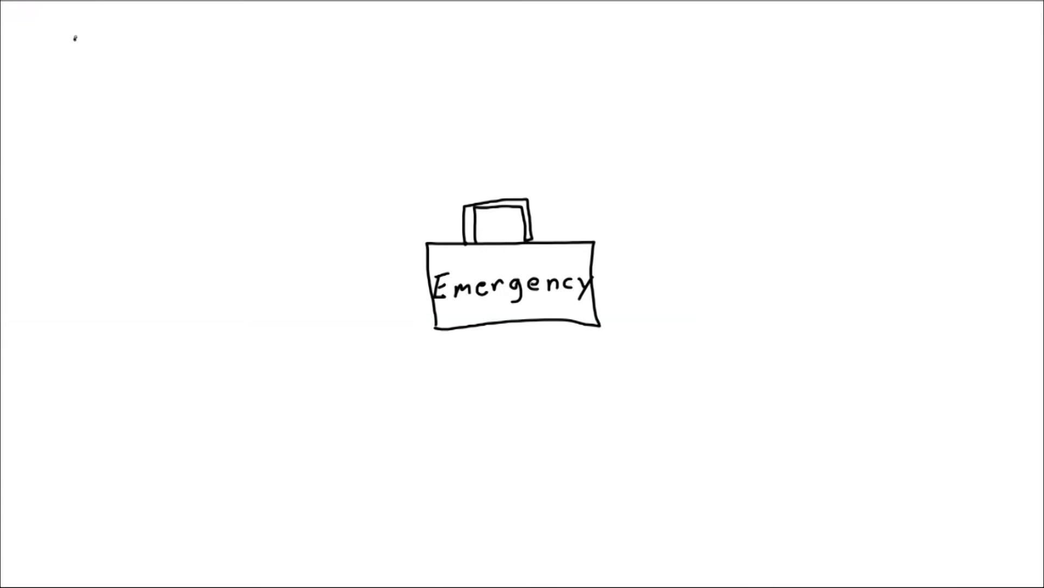
pyautogui.moveTo(80, 40); pyautogui.dragTo(42, 163)
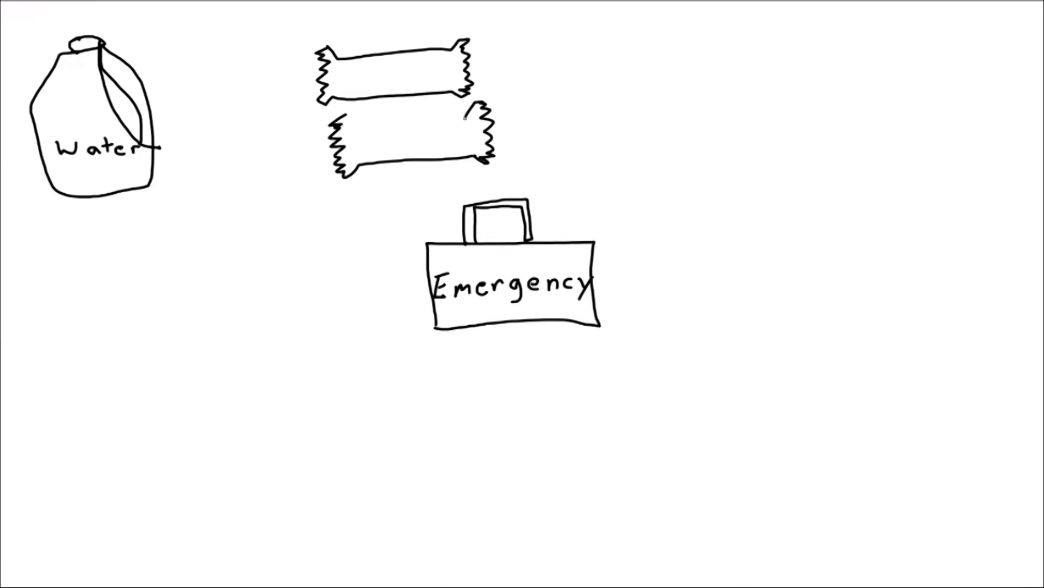
pyautogui.moveTo(626, 66); pyautogui.dragTo(766, 193)
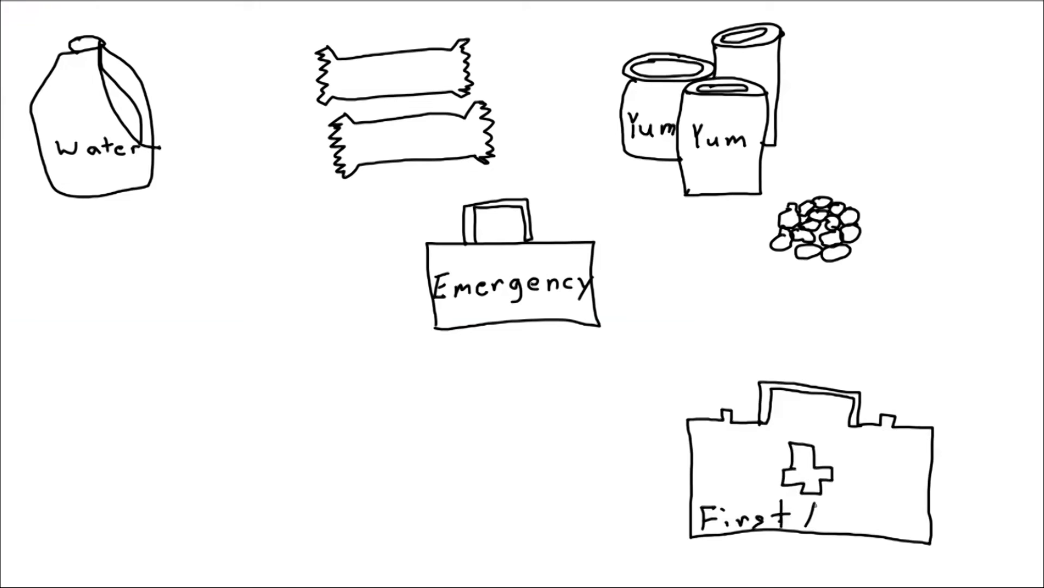
# Step: Label the First Aid box and draw more batteries beside the flashlight
pyautogui.write('Aid')
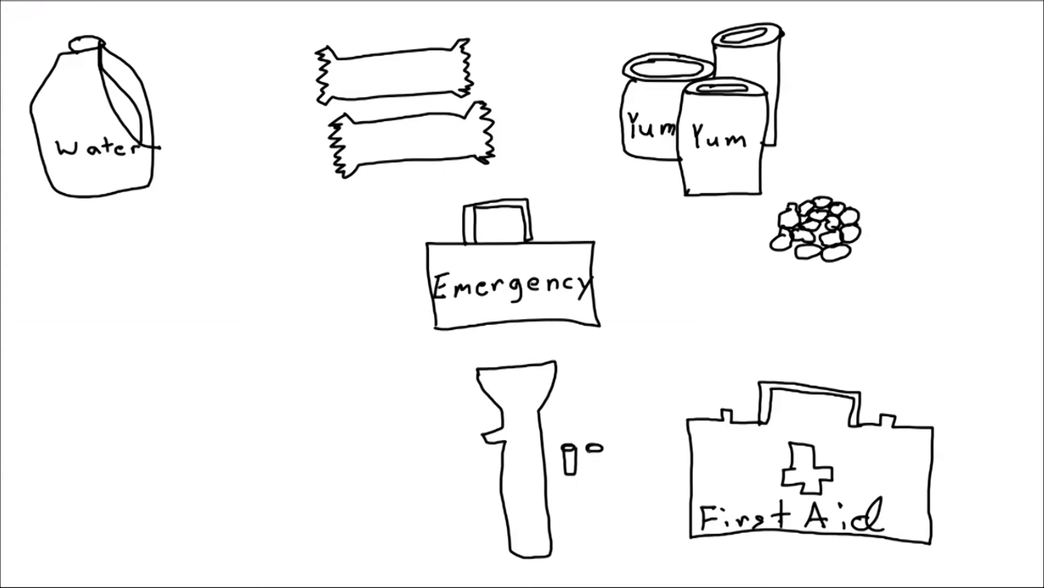
pyautogui.moveTo(573, 460); pyautogui.dragTo(593, 506)
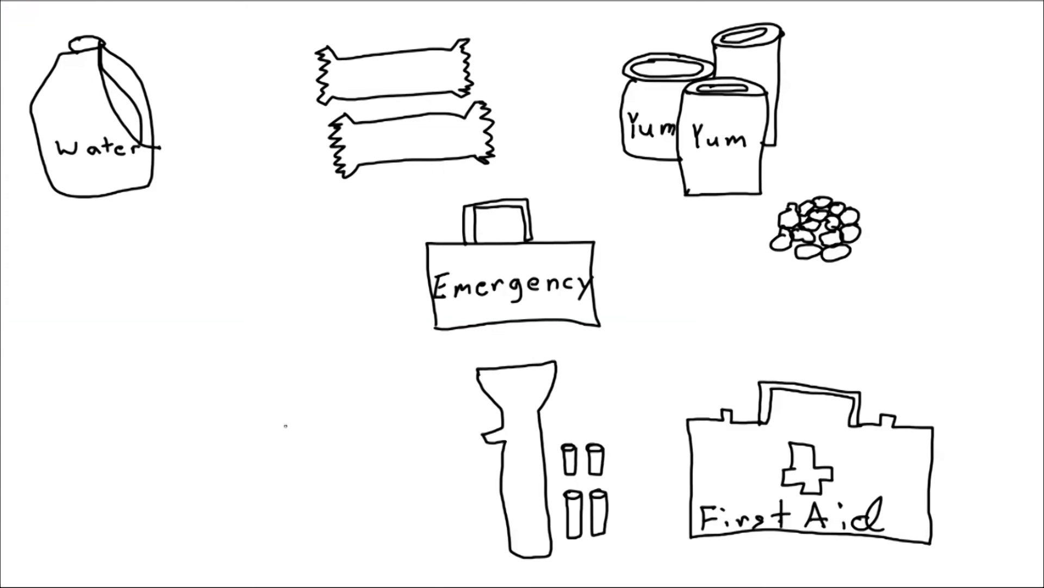
pyautogui.click(294, 418)
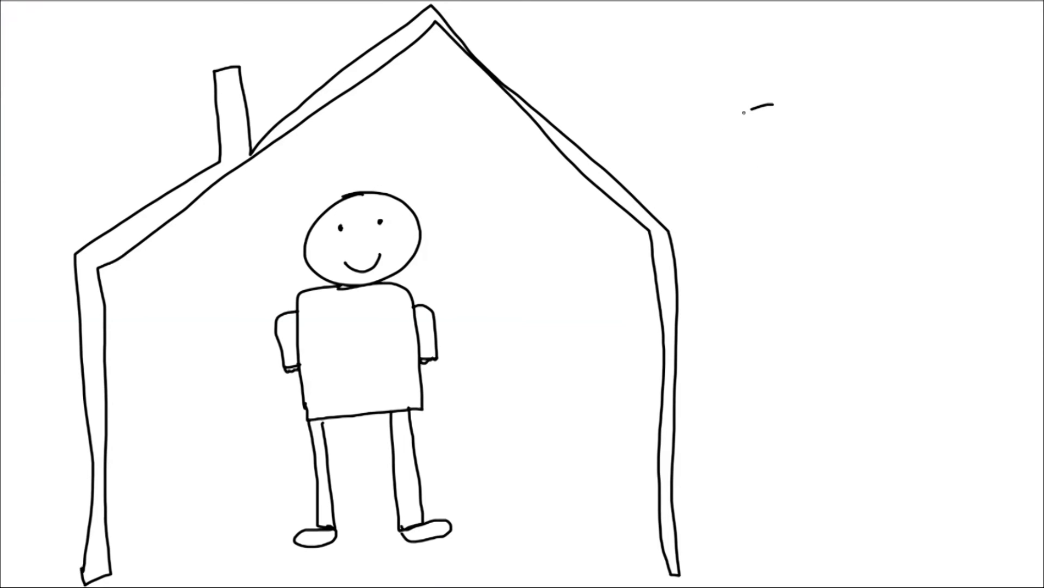
# Step: Write 'Stay Indoors!' on the house scene with the stick figure
pyautogui.write('Stay Indoors!')
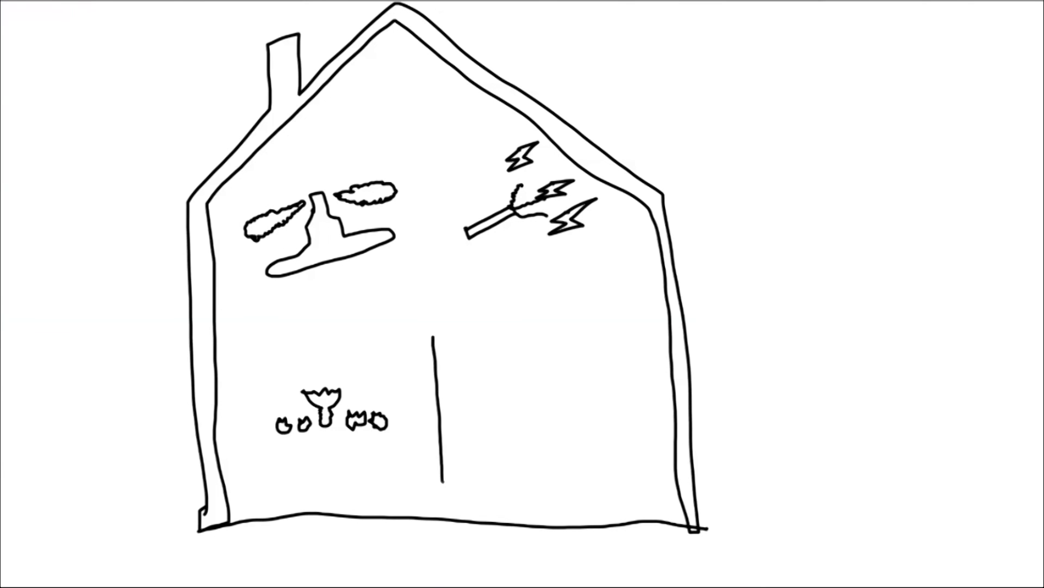
# Step: Draw the tall cabinet inside the house outline
pyautogui.moveTo(433, 327); pyautogui.dragTo(513, 473)
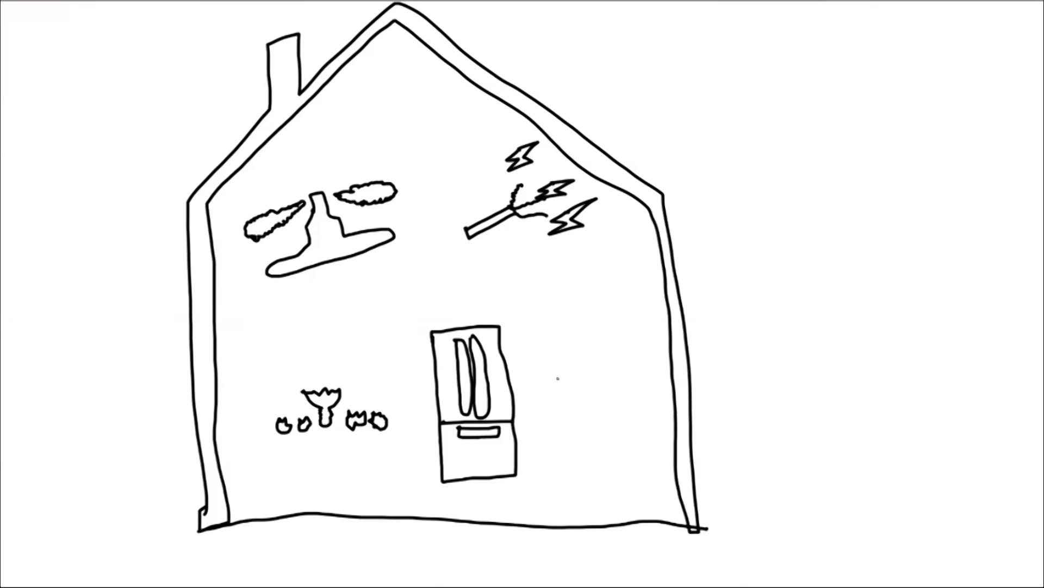